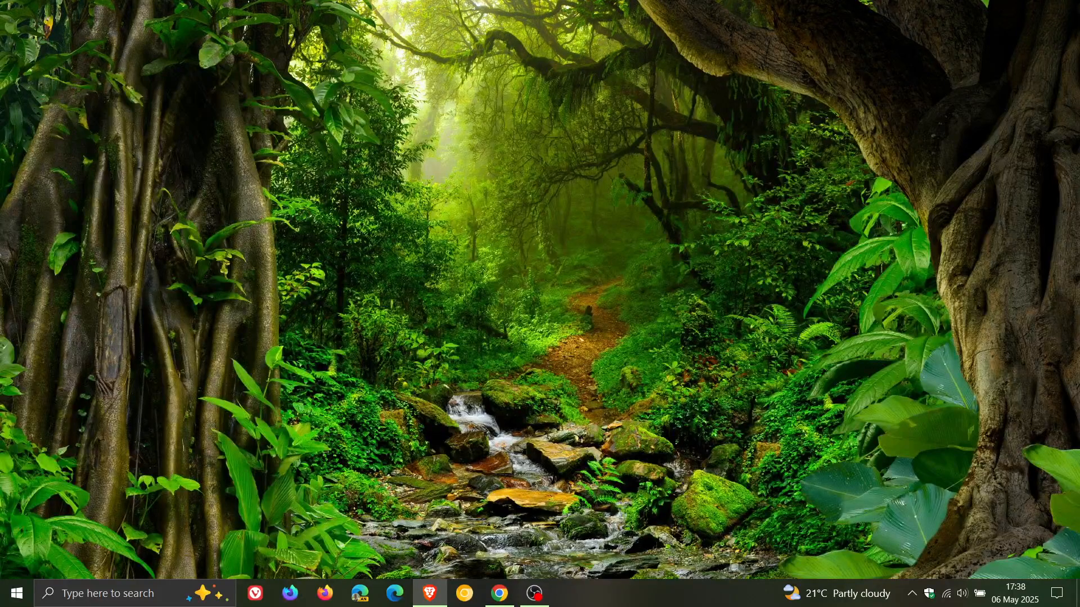
mouse_move(789, 236)
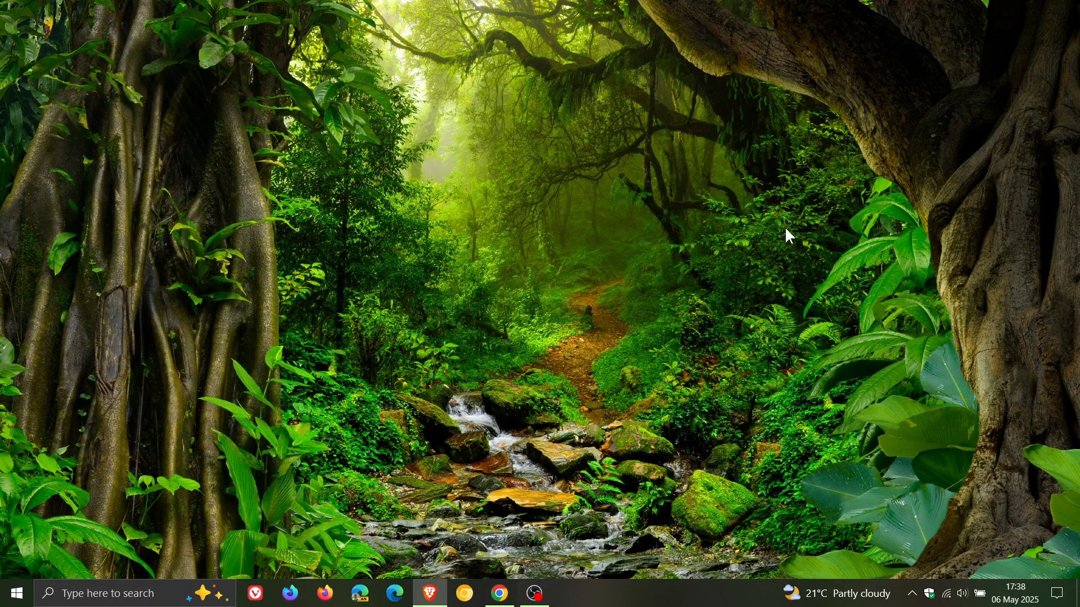
mouse_move(671, 321)
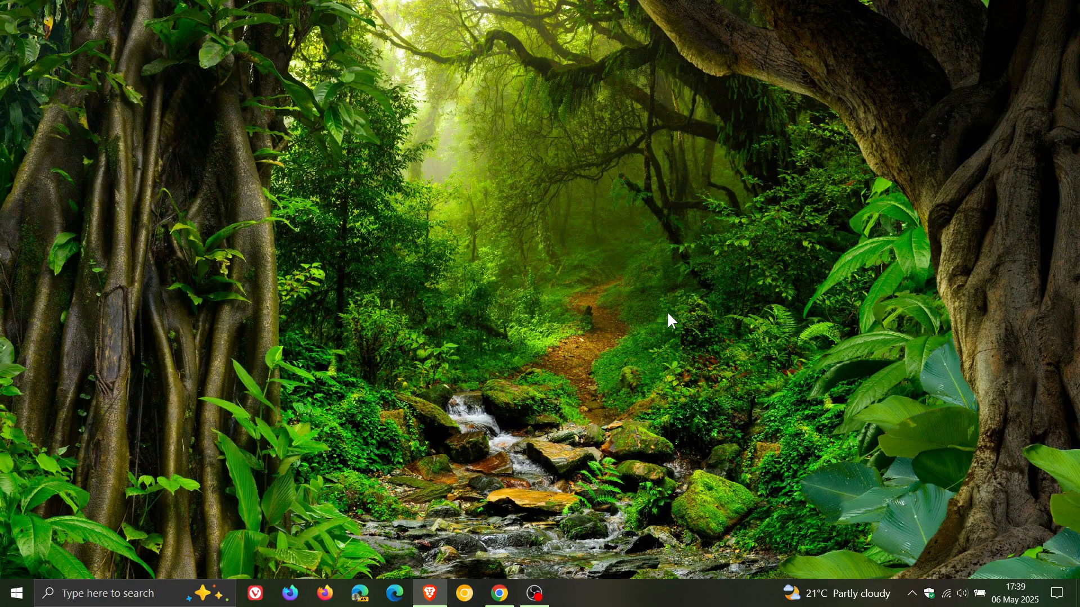
mouse_move(483, 174)
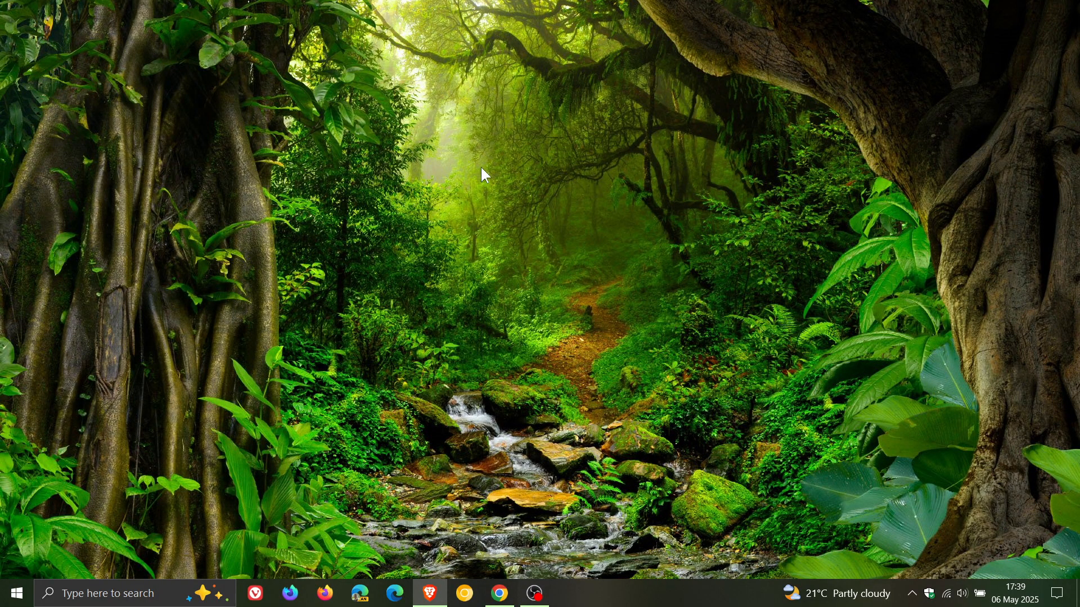
mouse_move(665, 278)
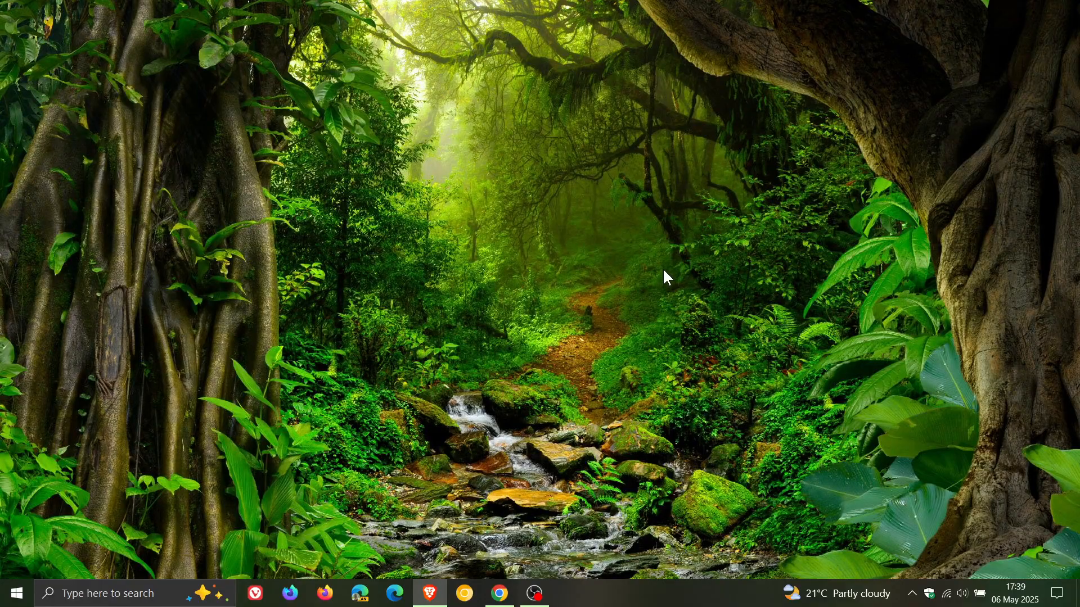
mouse_move(736, 287)
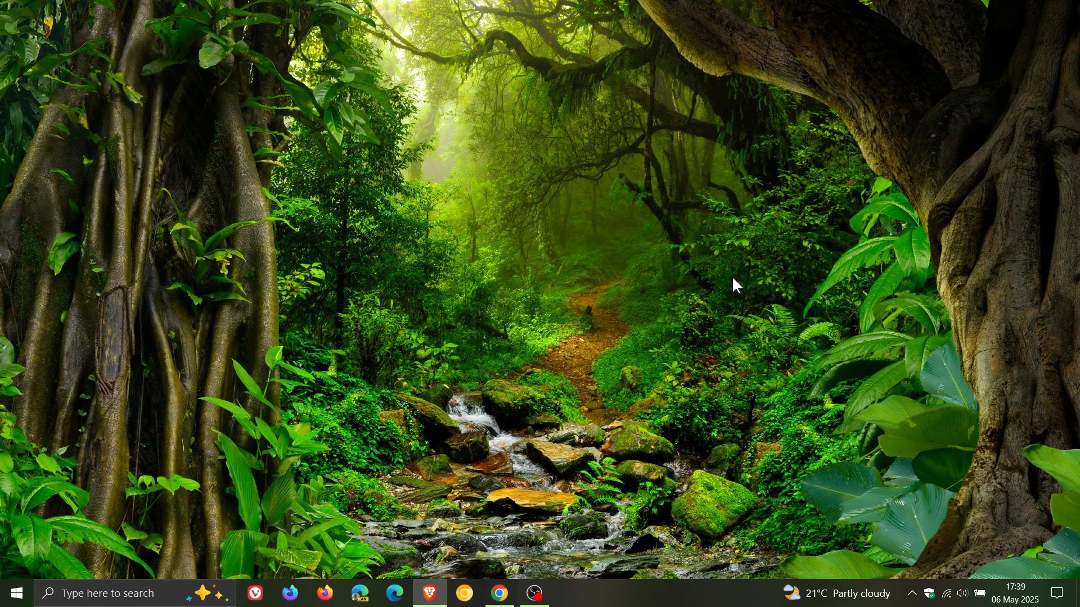
mouse_move(731, 324)
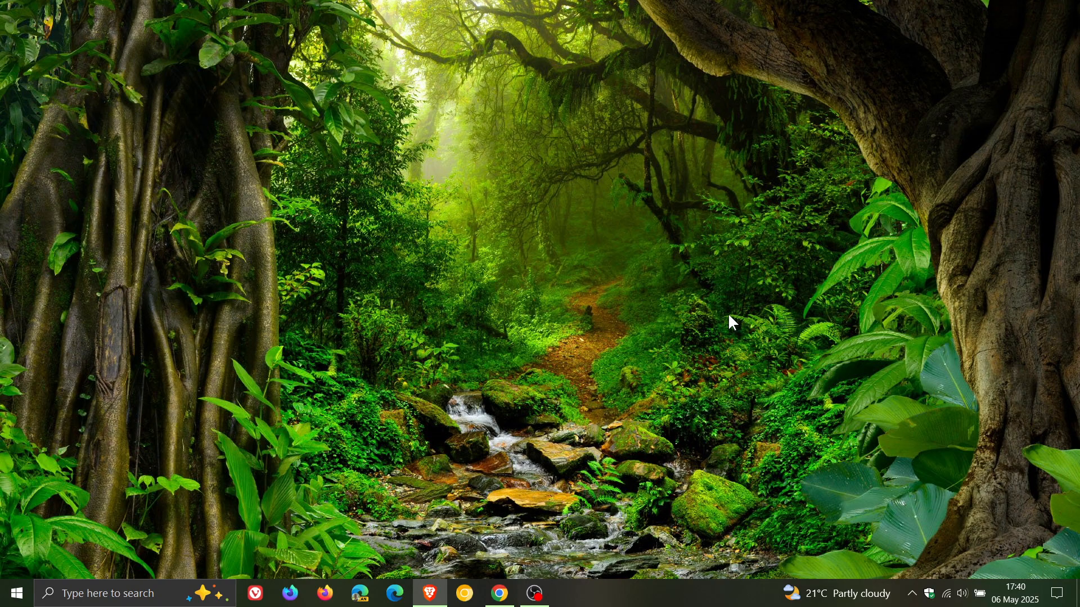
mouse_move(721, 344)
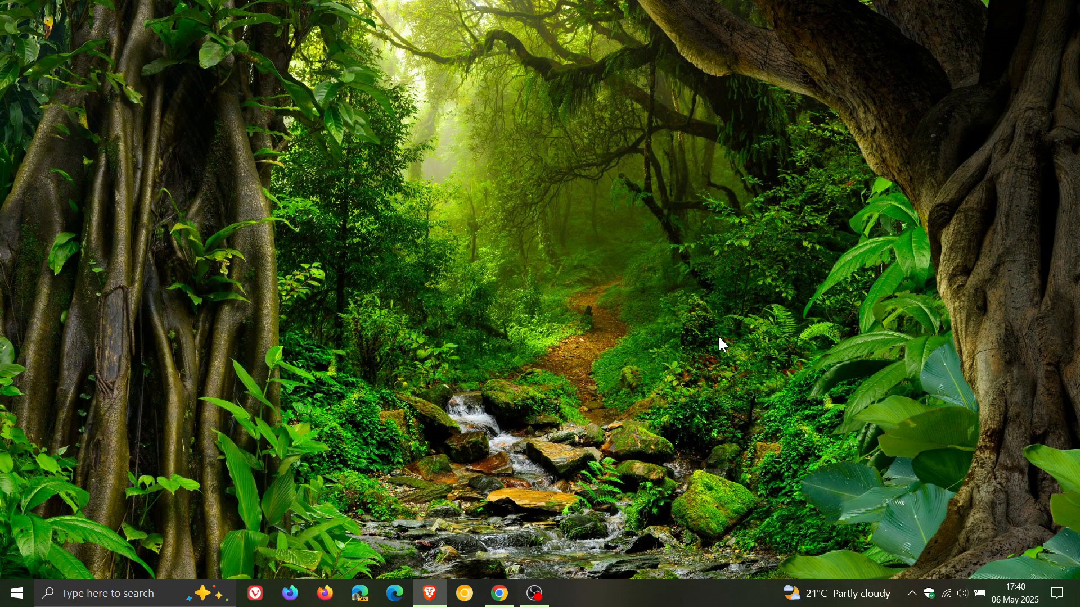
mouse_move(403, 441)
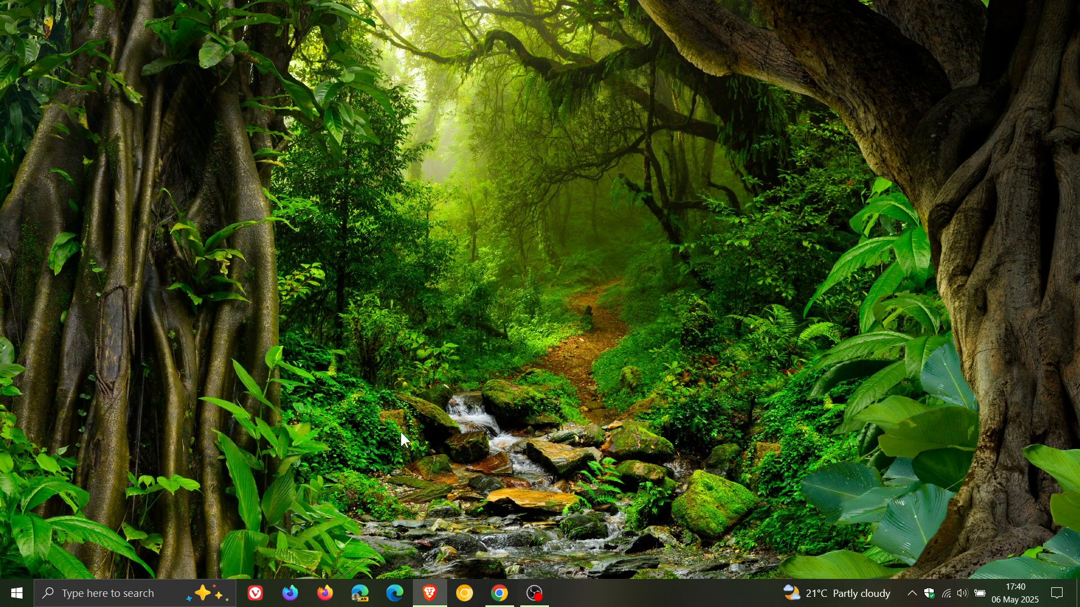
mouse_move(747, 337)
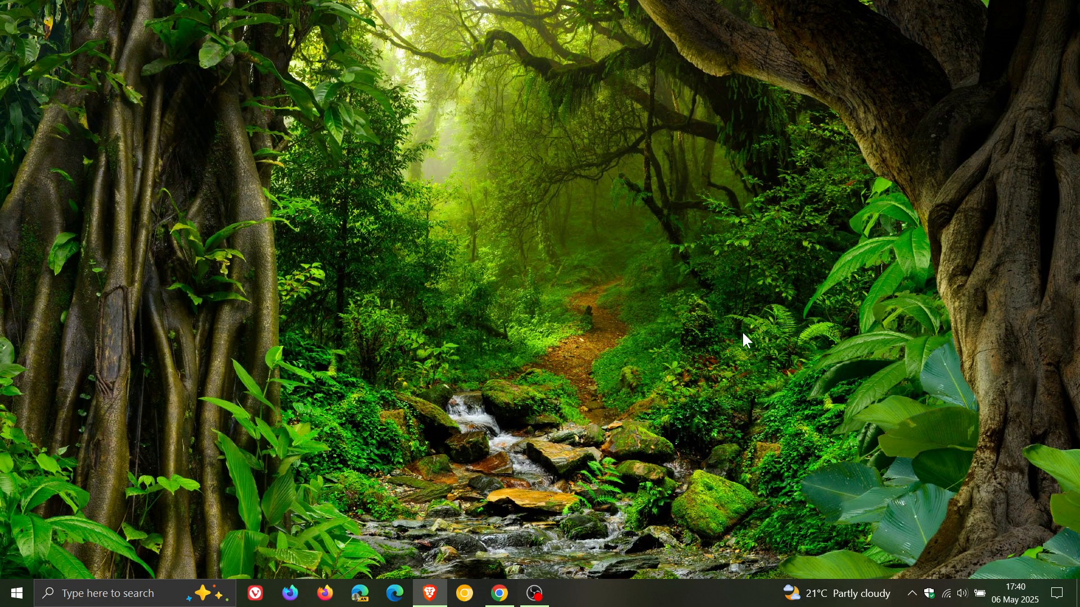
mouse_move(763, 301)
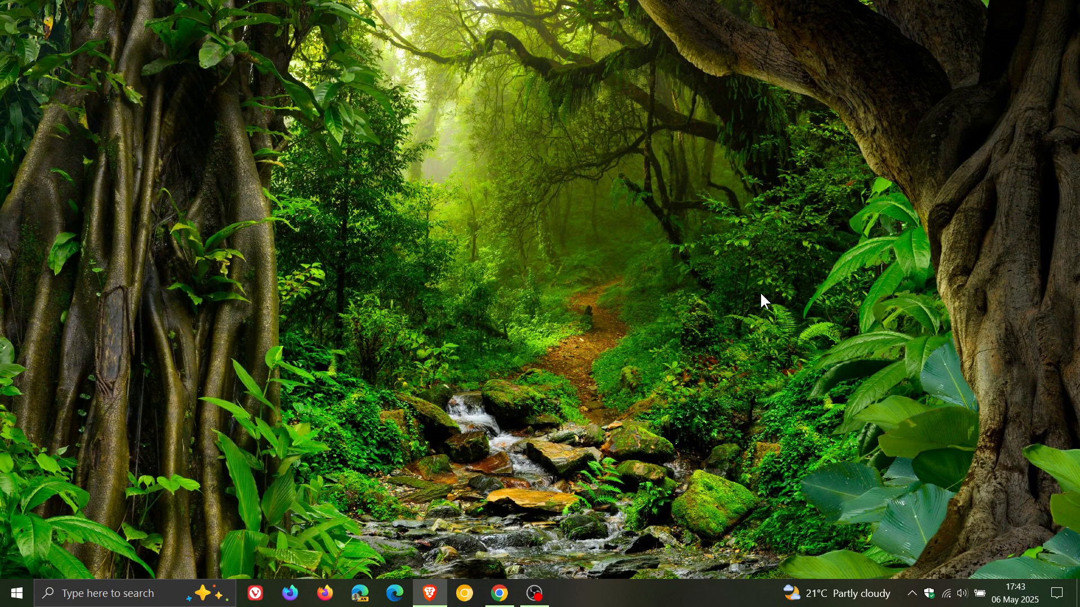
mouse_move(396, 357)
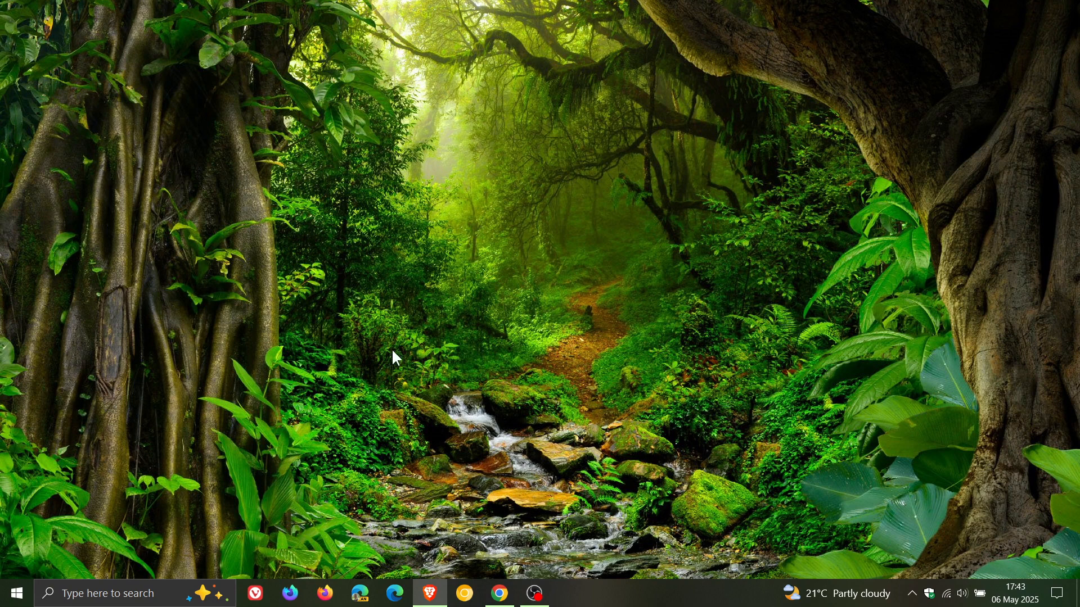
mouse_move(601, 364)
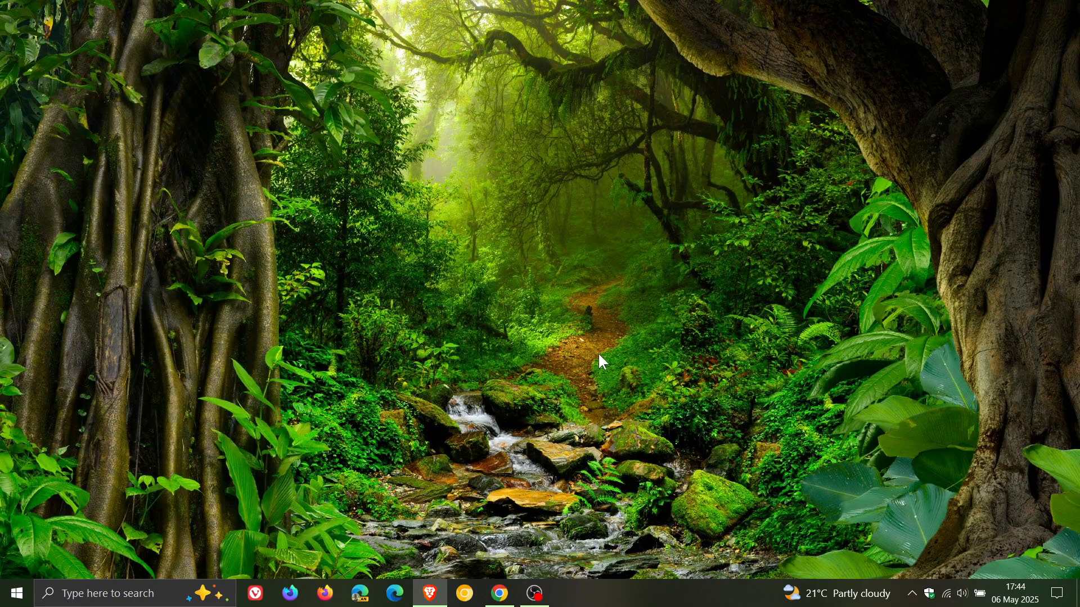
mouse_move(658, 289)
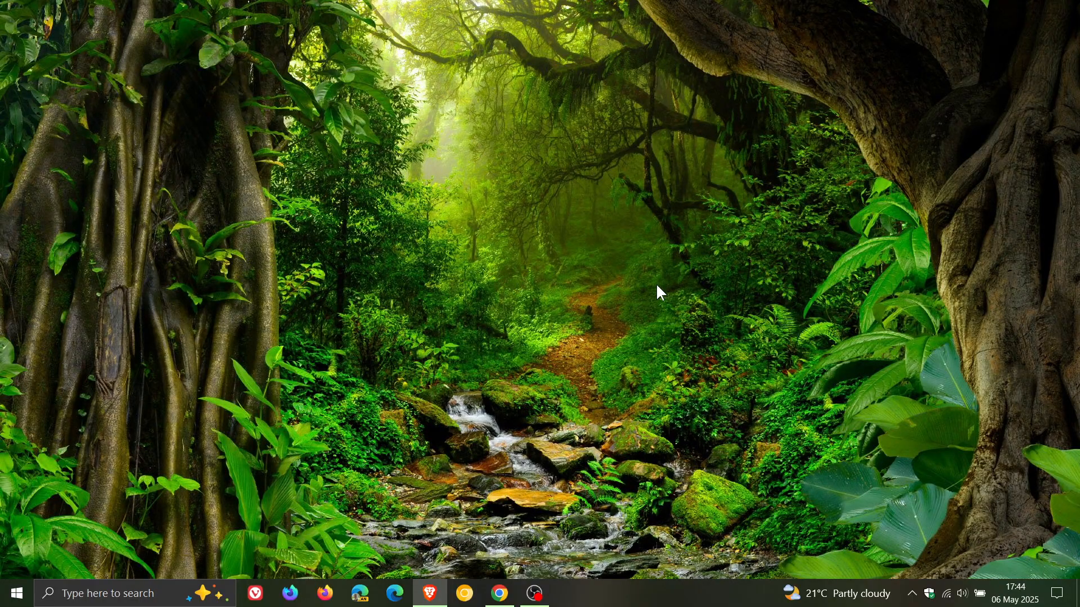
- Launch Chrome on endof10.org and scroll to the 'If you bought your computer after 2010' paragraph
click(499, 593)
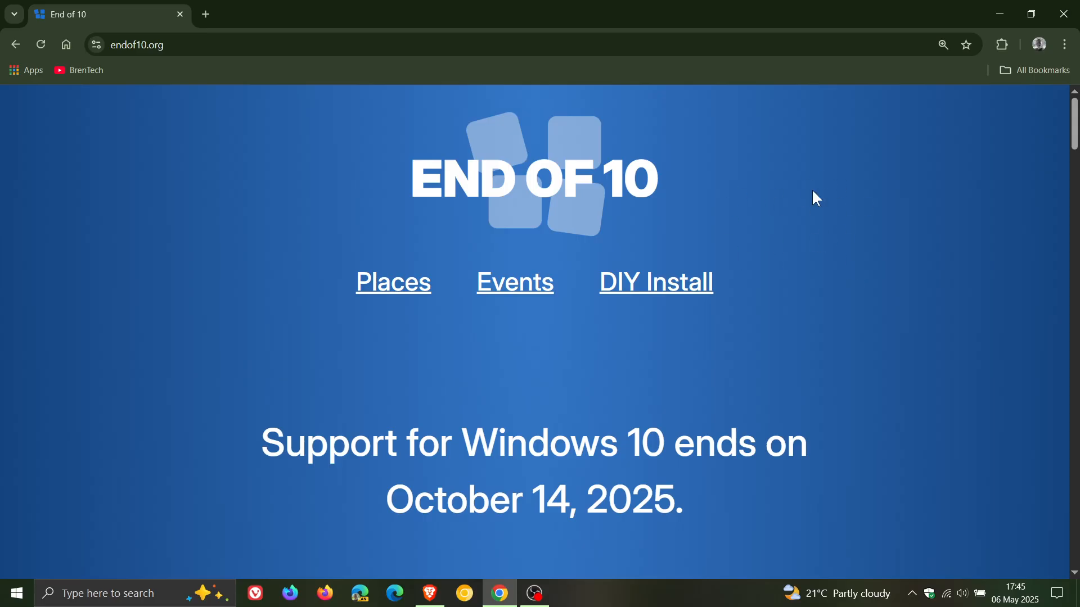
mouse_move(836, 241)
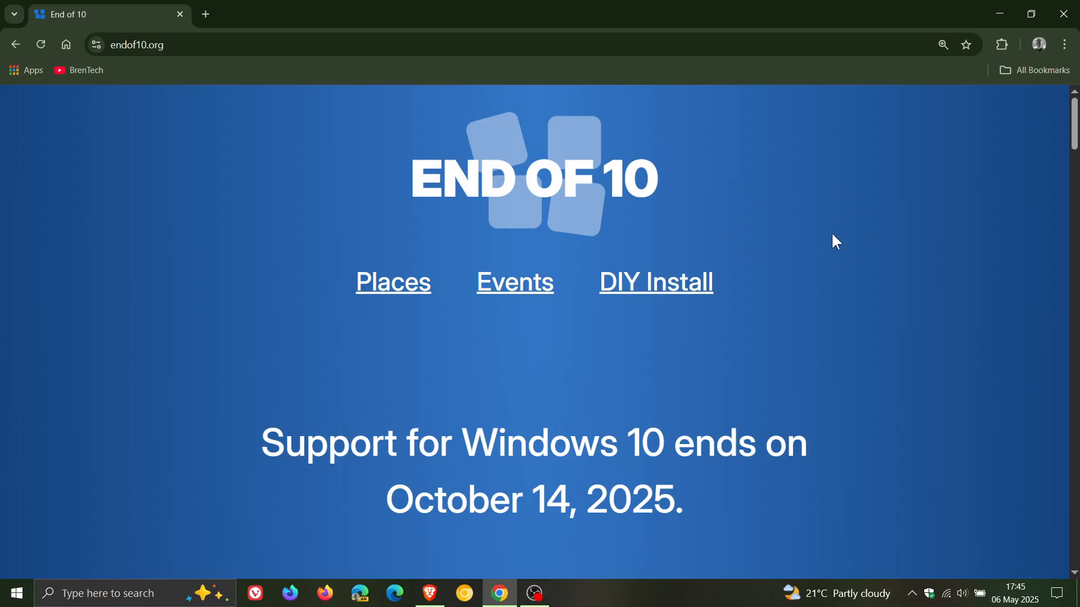
scroll(down, 3)
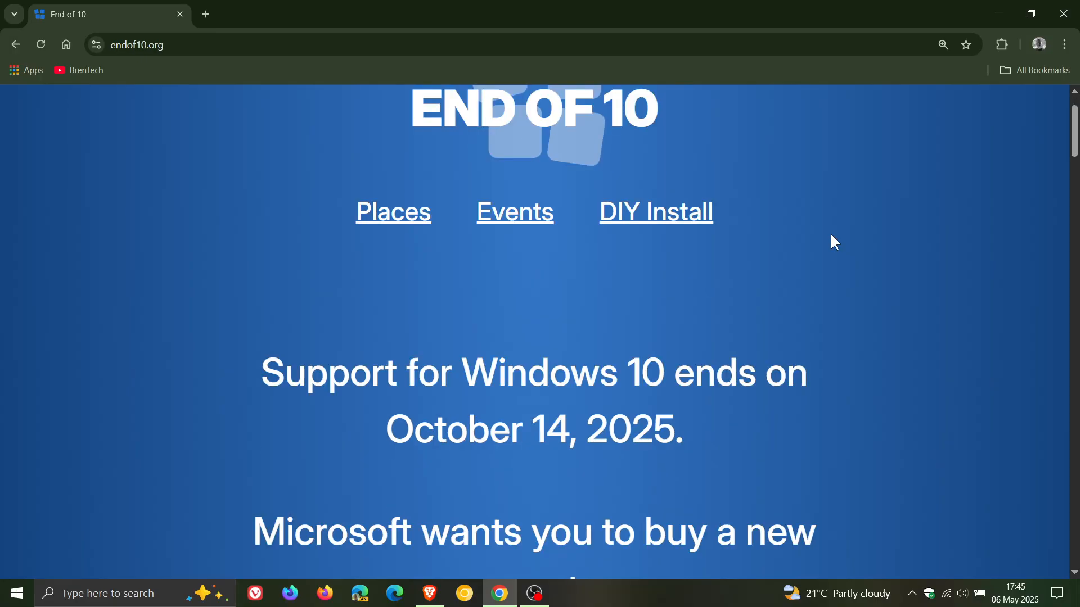
scroll(down, 3)
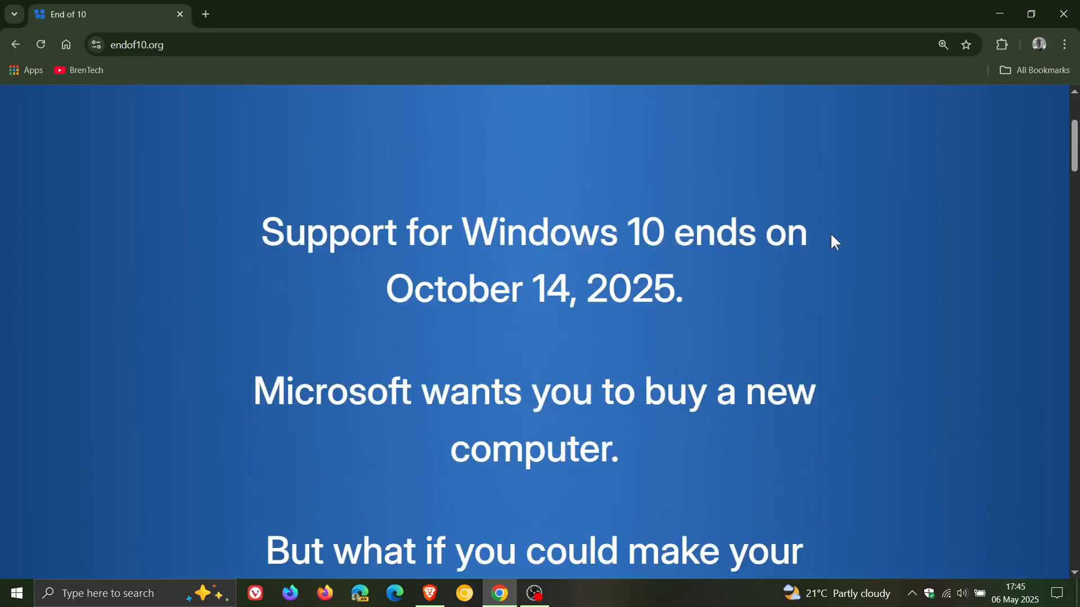
scroll(down, 3)
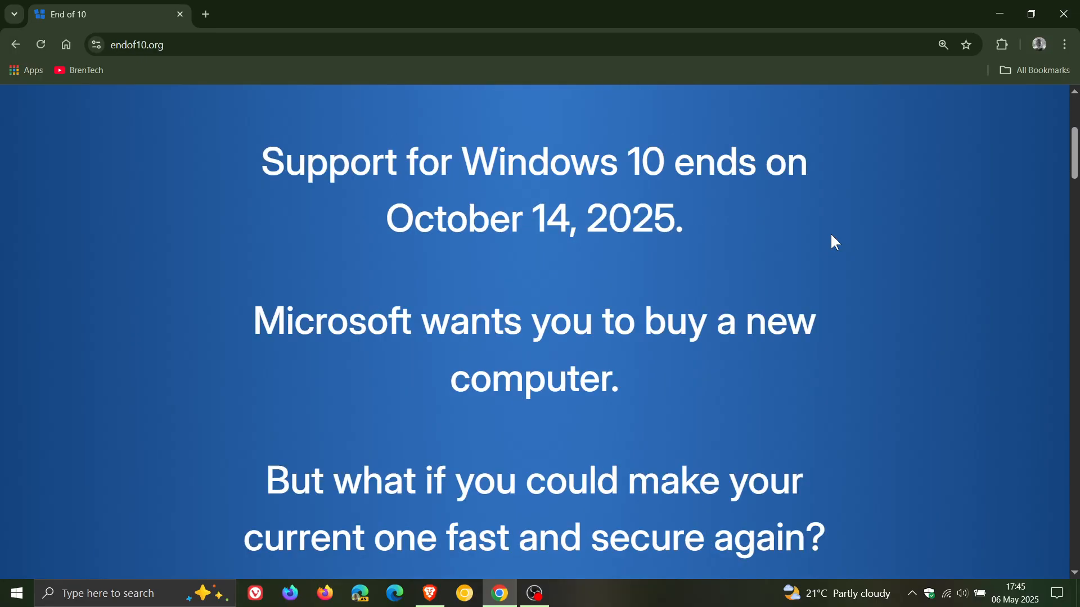
scroll(down, 3)
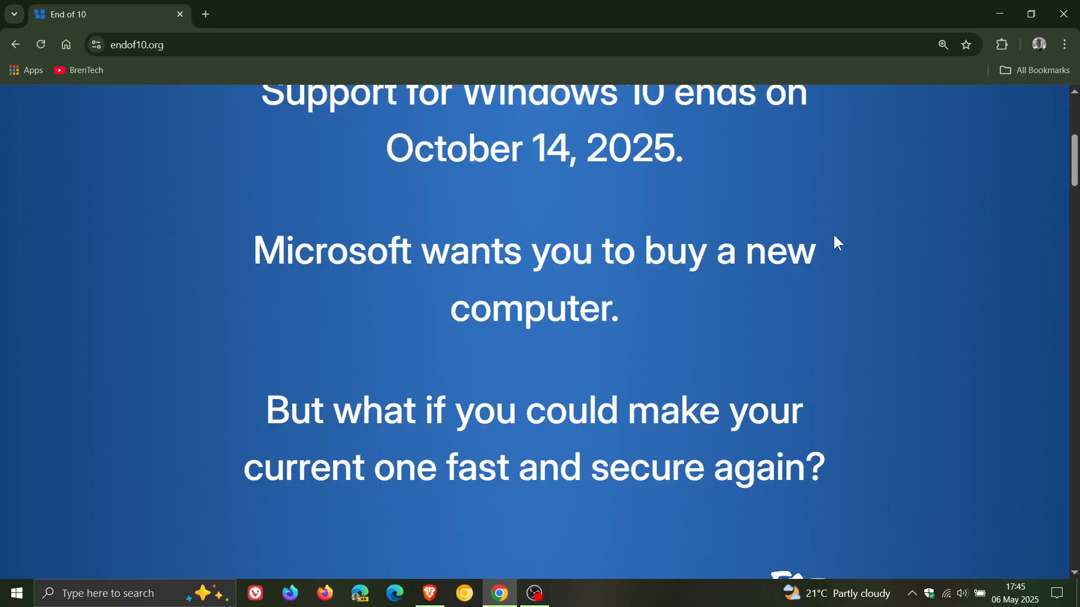
scroll(down, 3)
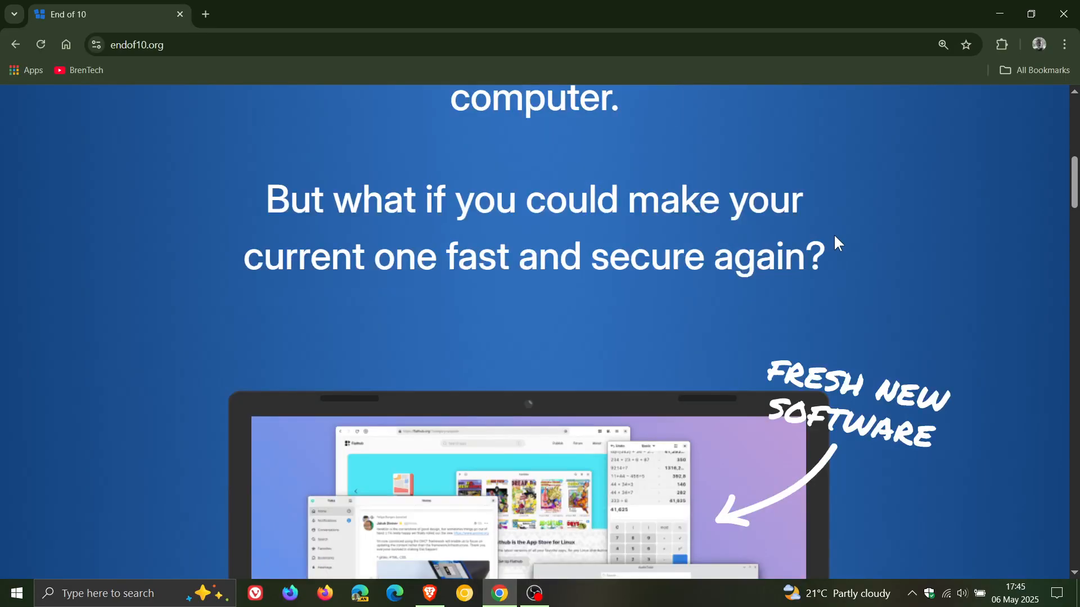
scroll(down, 3)
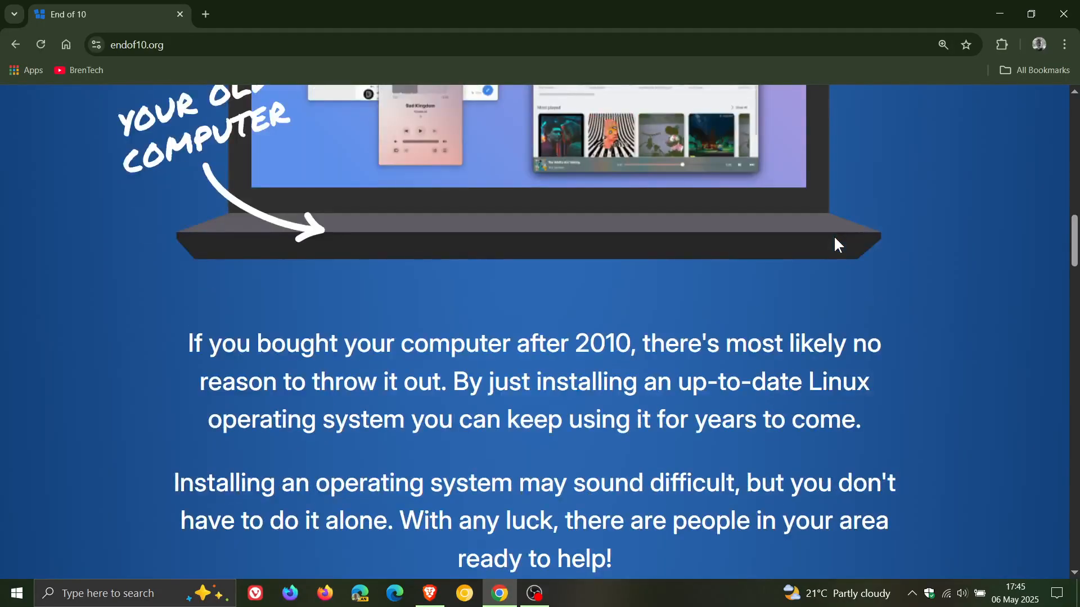
scroll(down, 3)
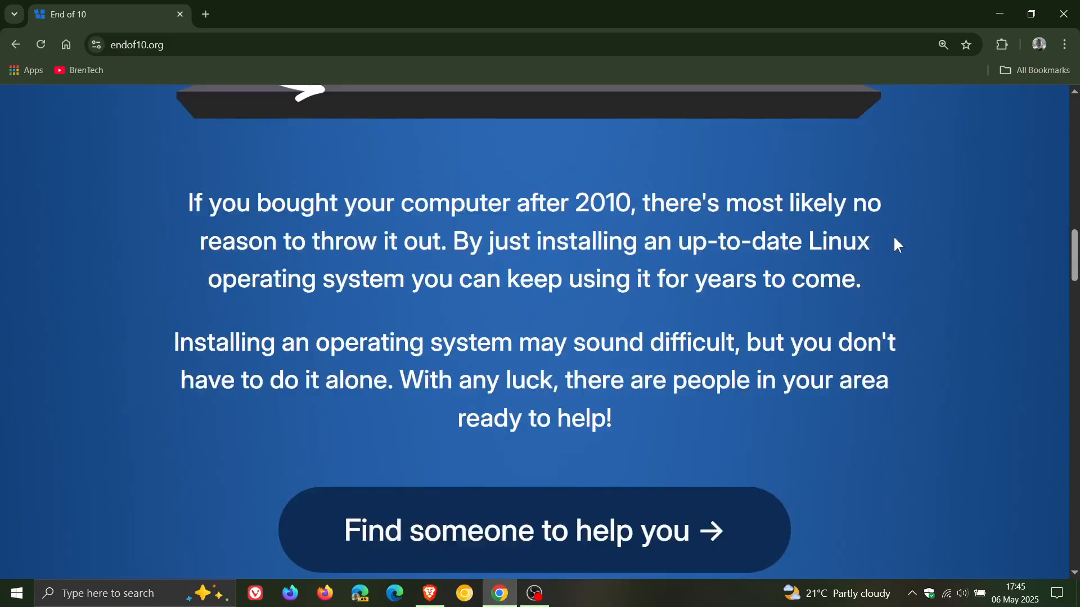
mouse_move(937, 228)
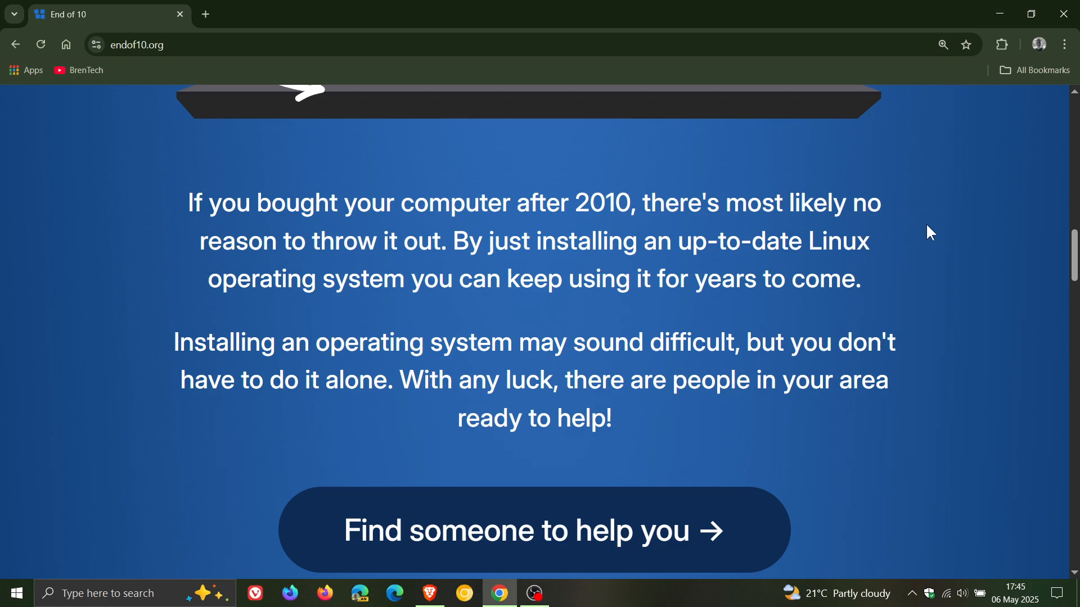
mouse_move(912, 249)
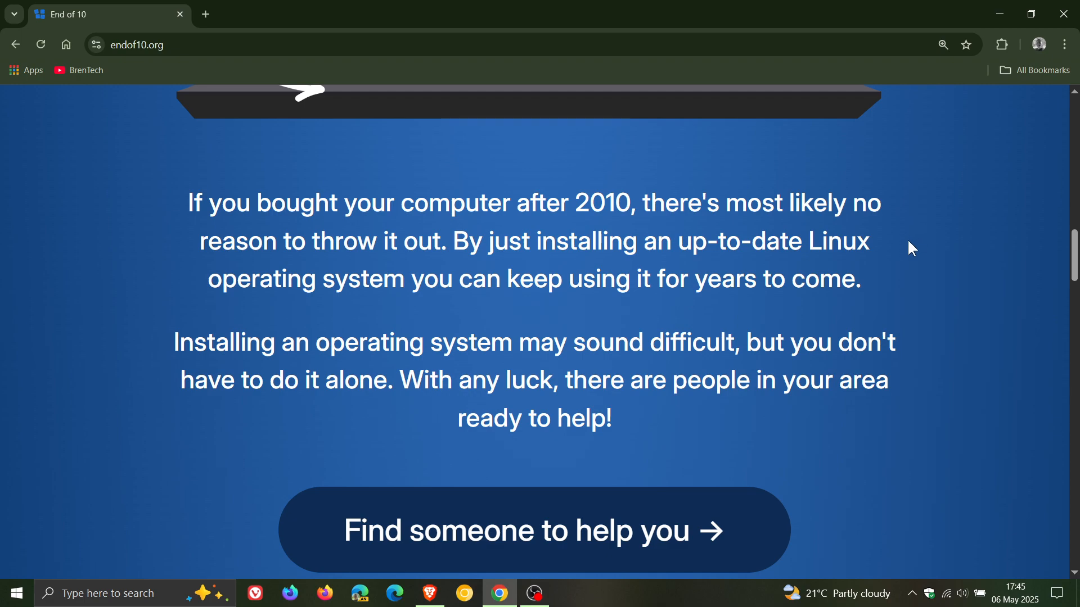
mouse_move(903, 279)
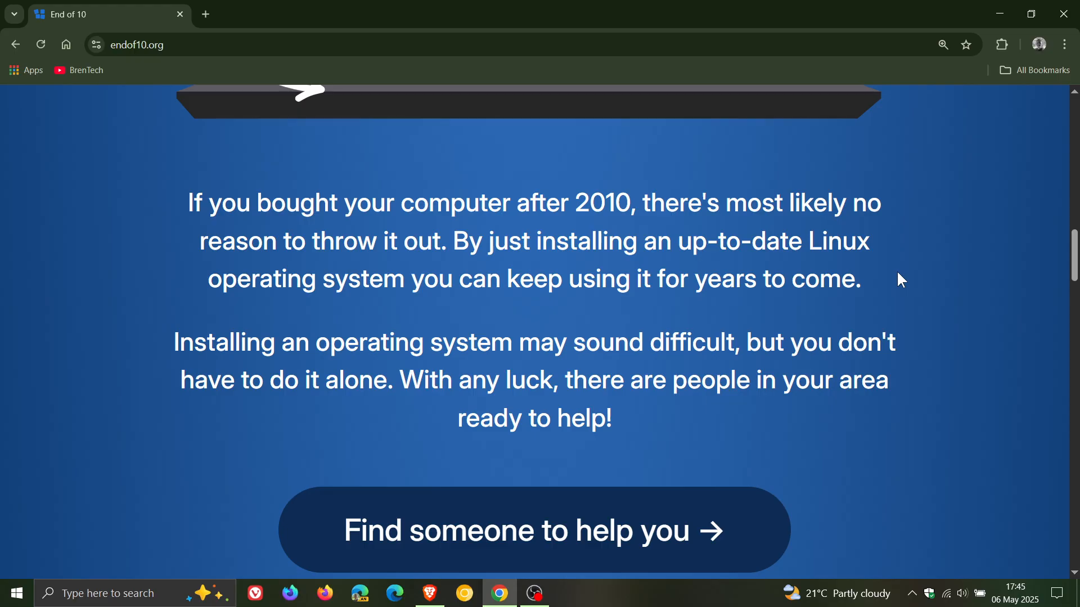
- Scroll past the repair collective box to the start of the '5 Reasons to upgrade' list
scroll(down, 3)
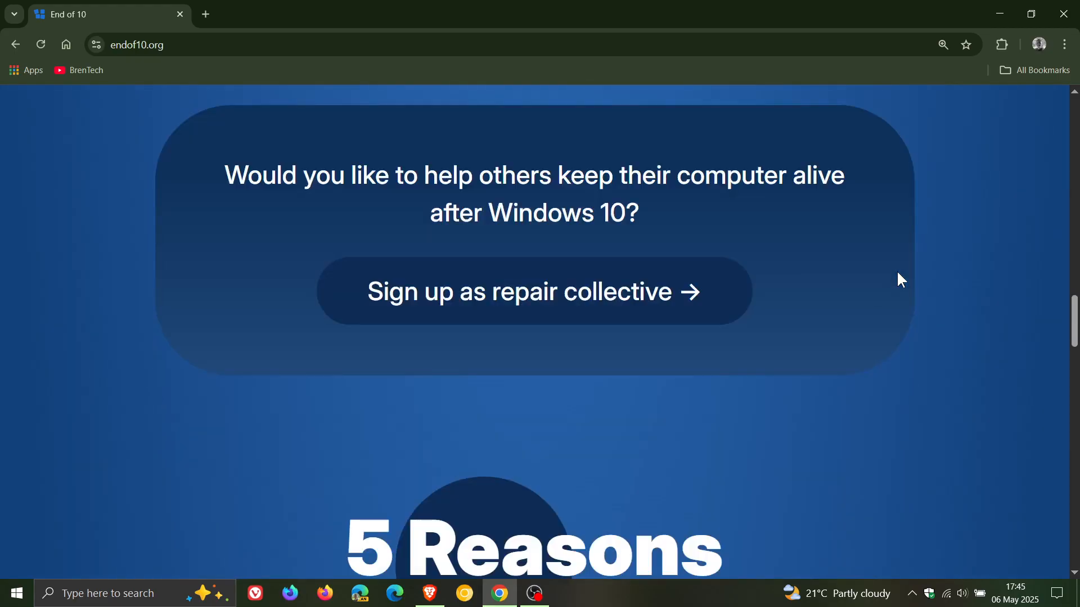
scroll(down, 3)
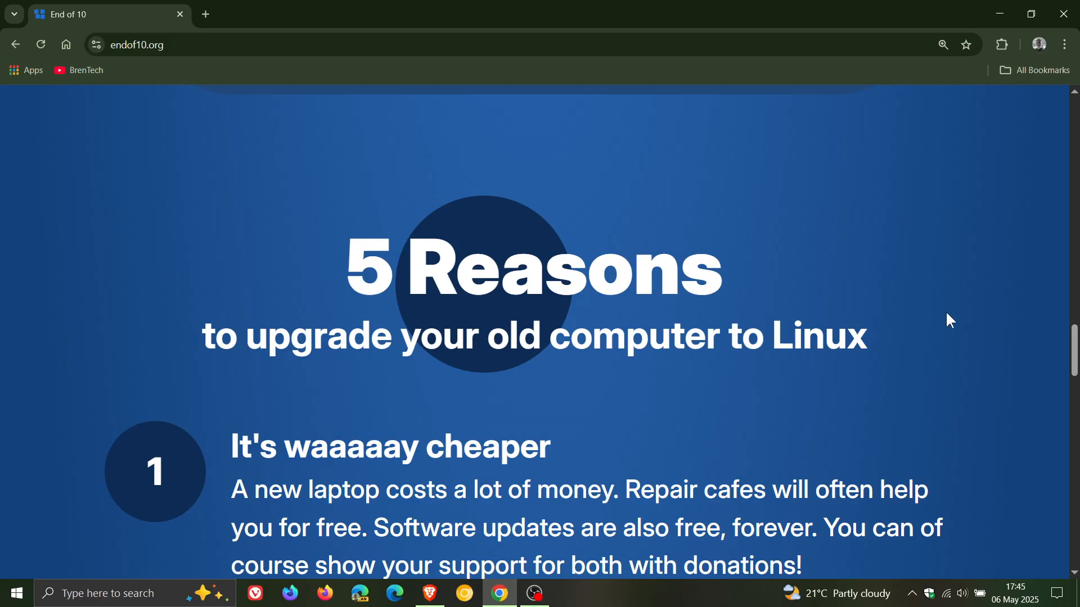
scroll(down, 3)
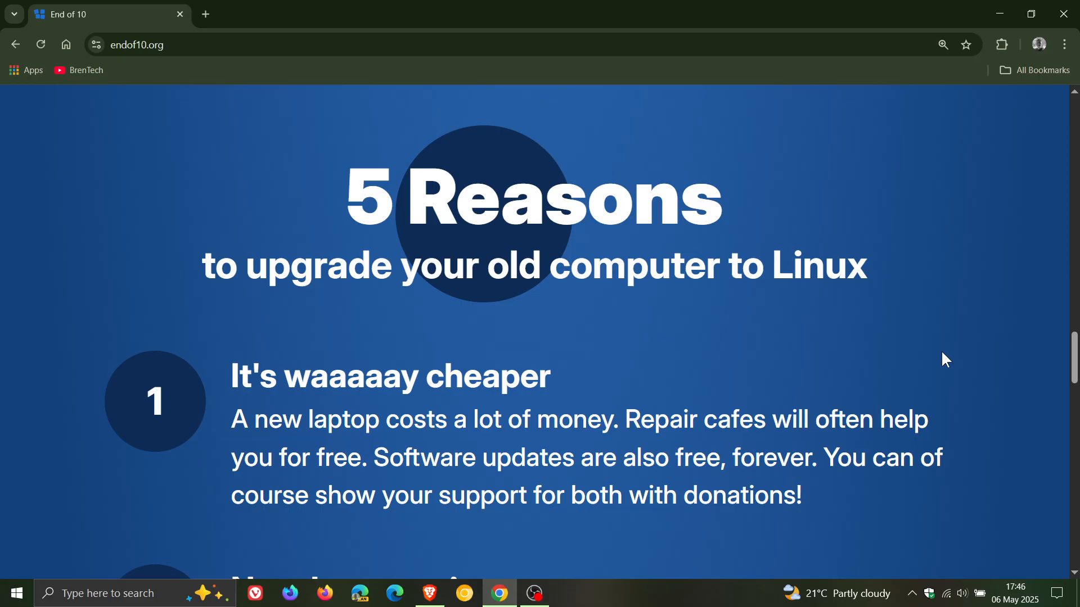
mouse_move(951, 357)
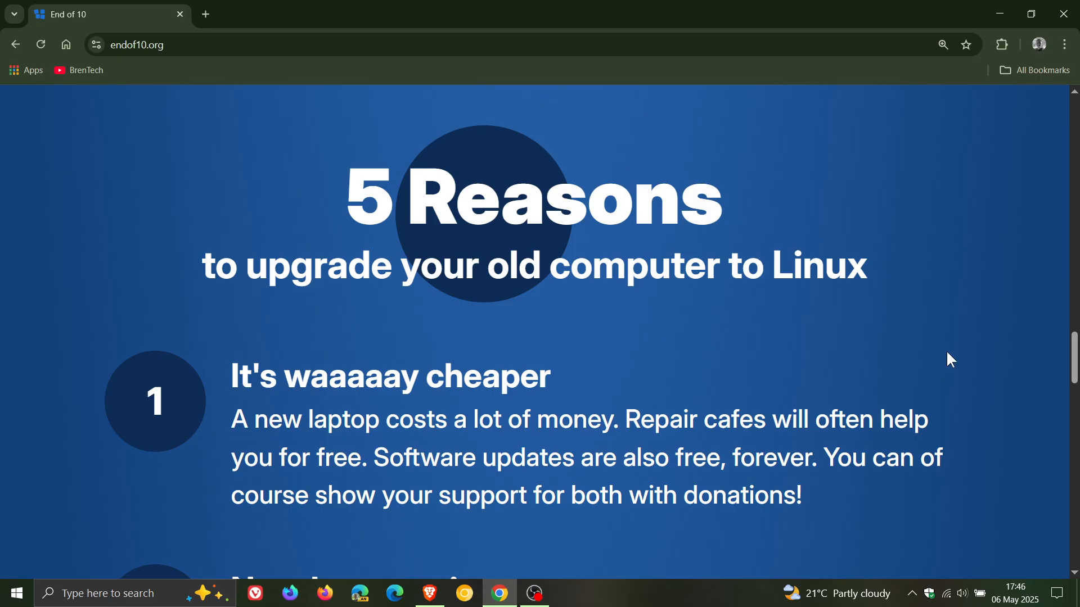
scroll(down, 3)
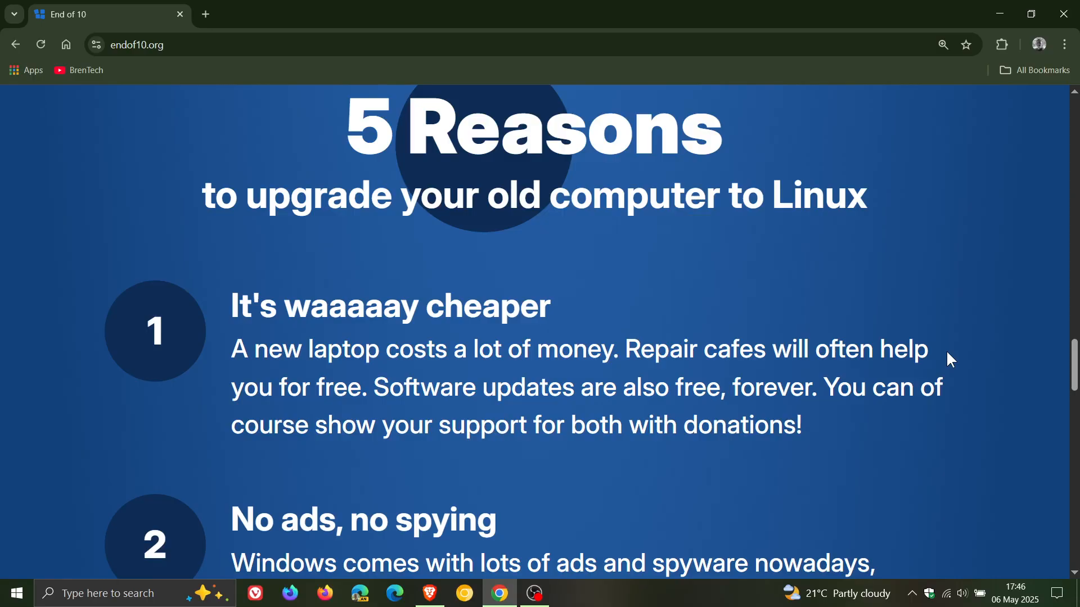
mouse_move(956, 358)
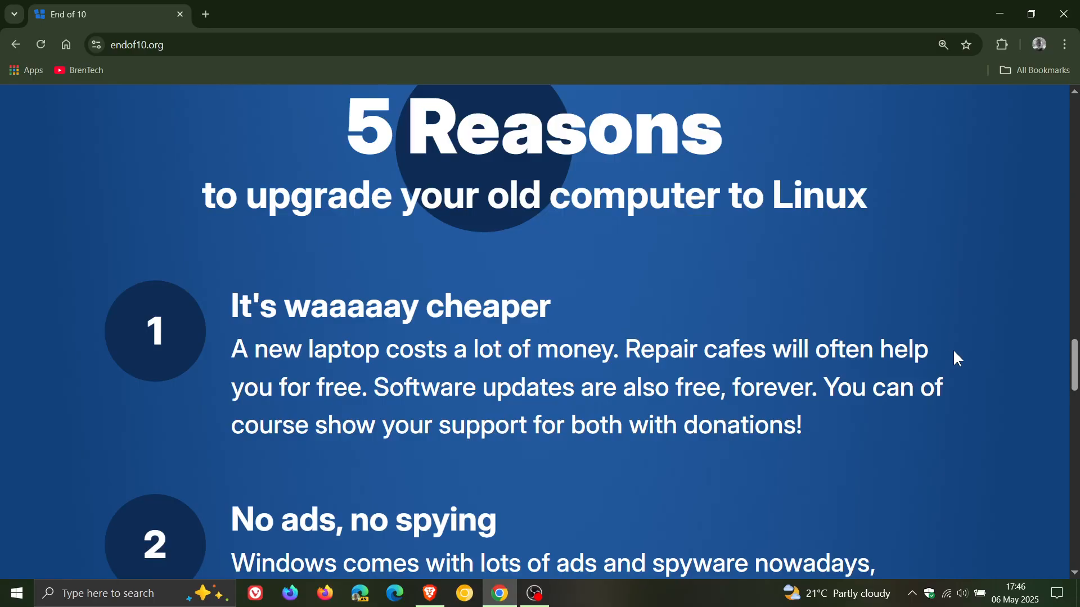
- Continue down the reasons list until Community support and User control are shown
scroll(down, 3)
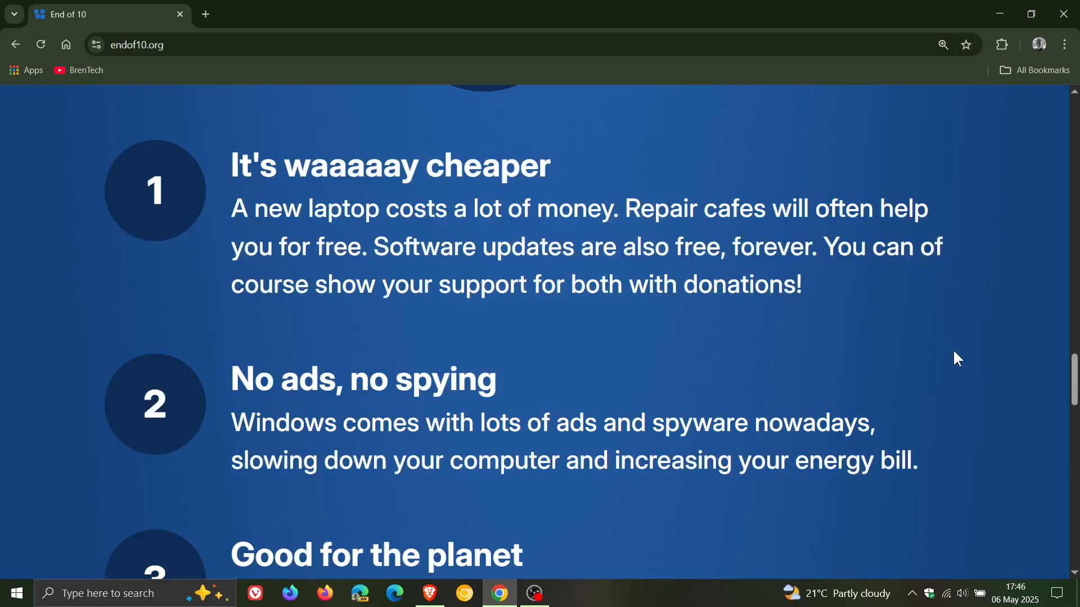
scroll(down, 3)
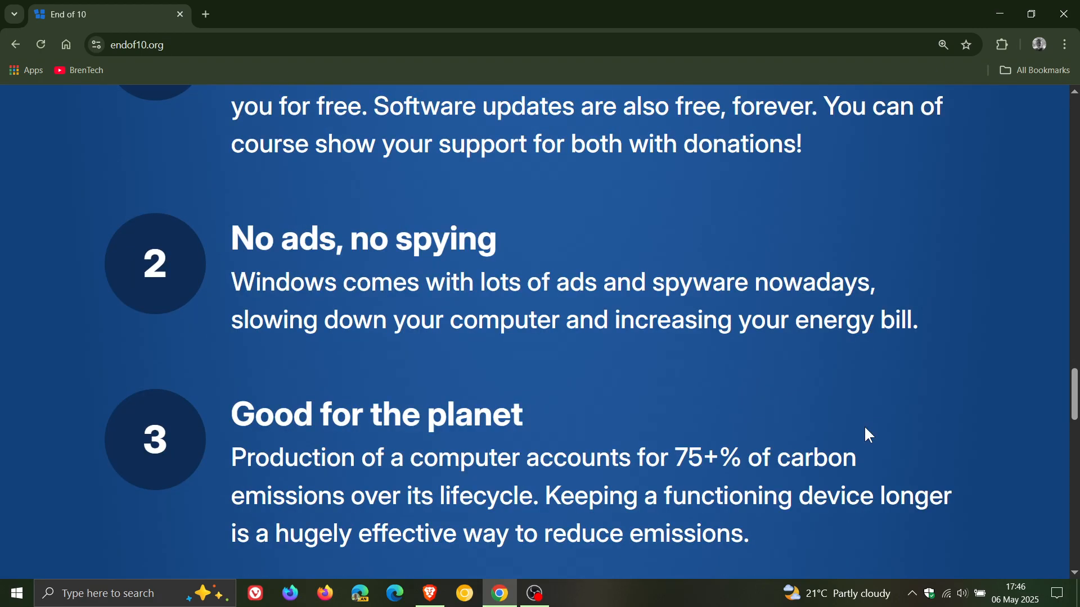
mouse_move(870, 447)
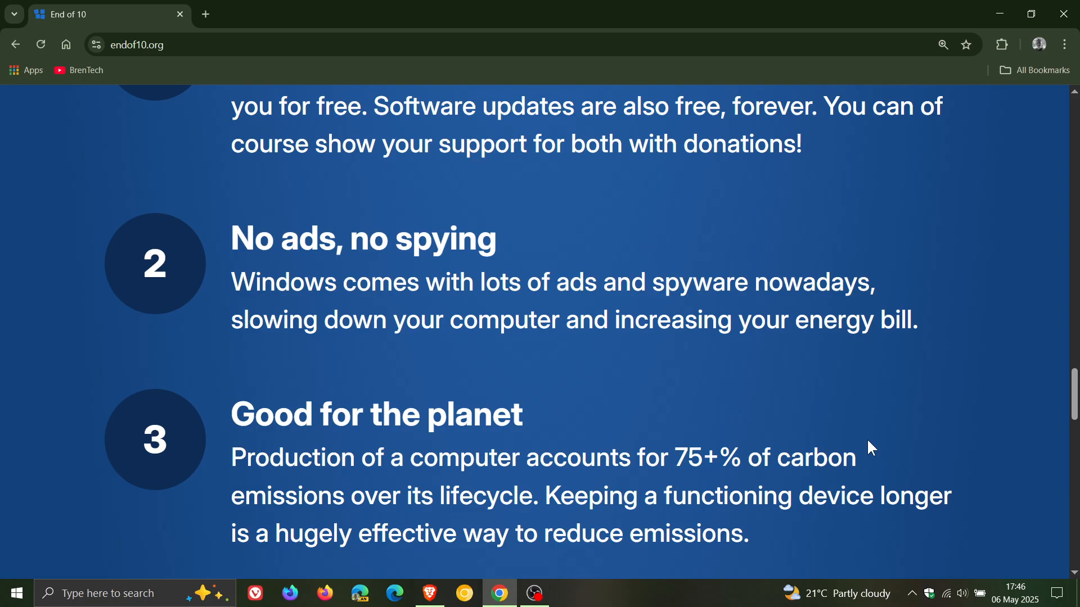
mouse_move(986, 471)
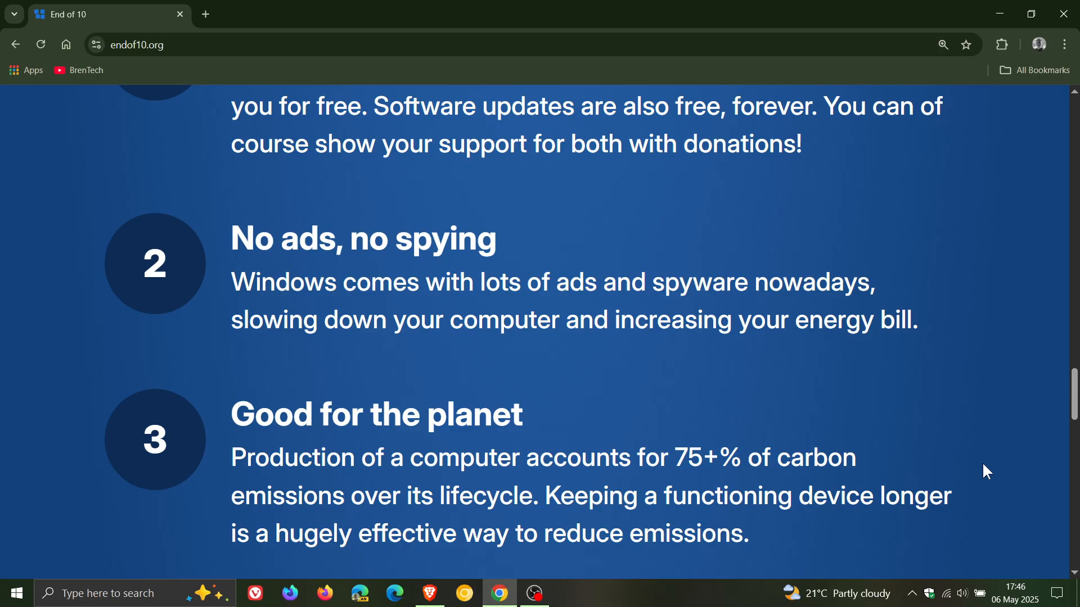
scroll(down, 3)
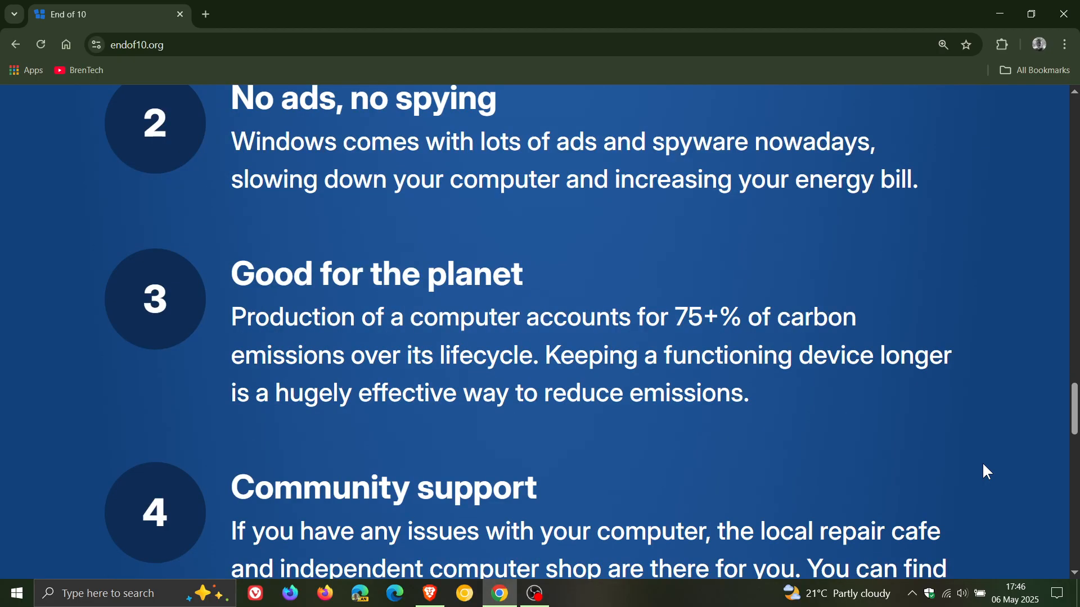
scroll(down, 3)
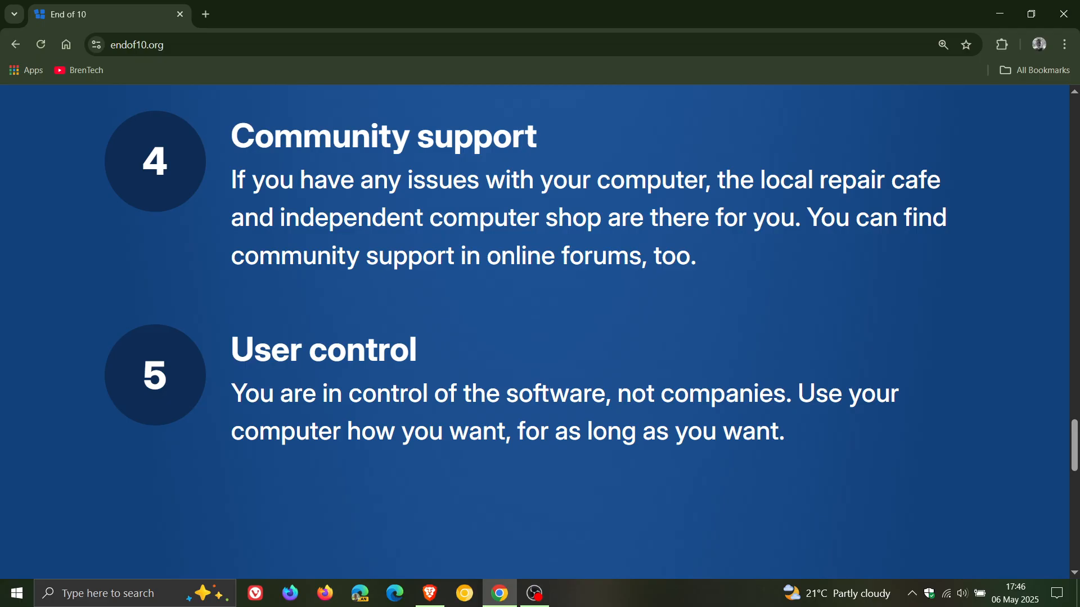
mouse_move(932, 352)
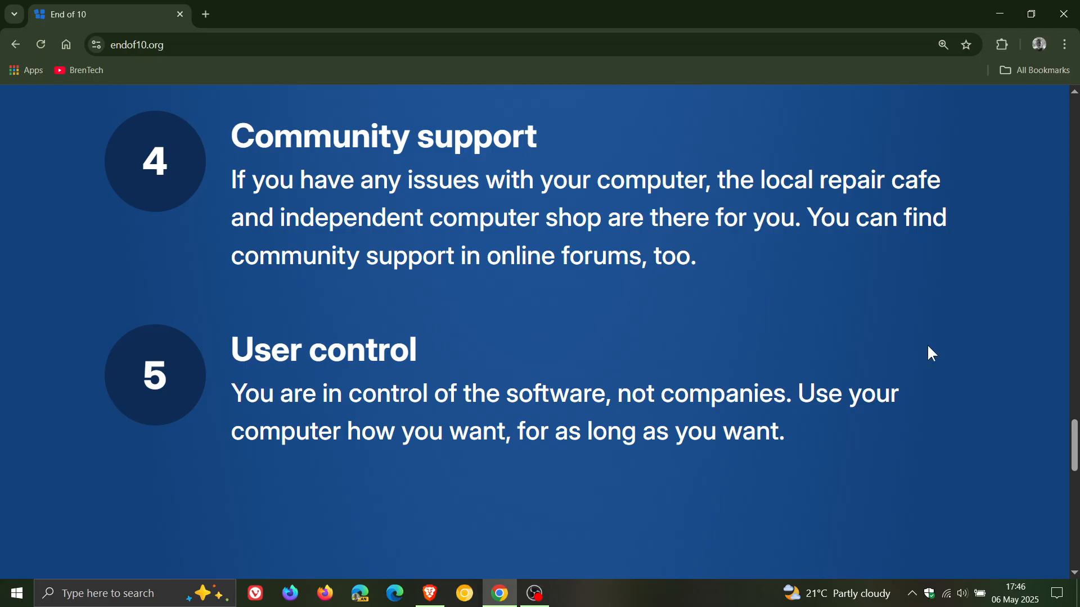
- Scroll back to the top showing the END OF 10 title and October 14, 2025 date
scroll(up, 3)
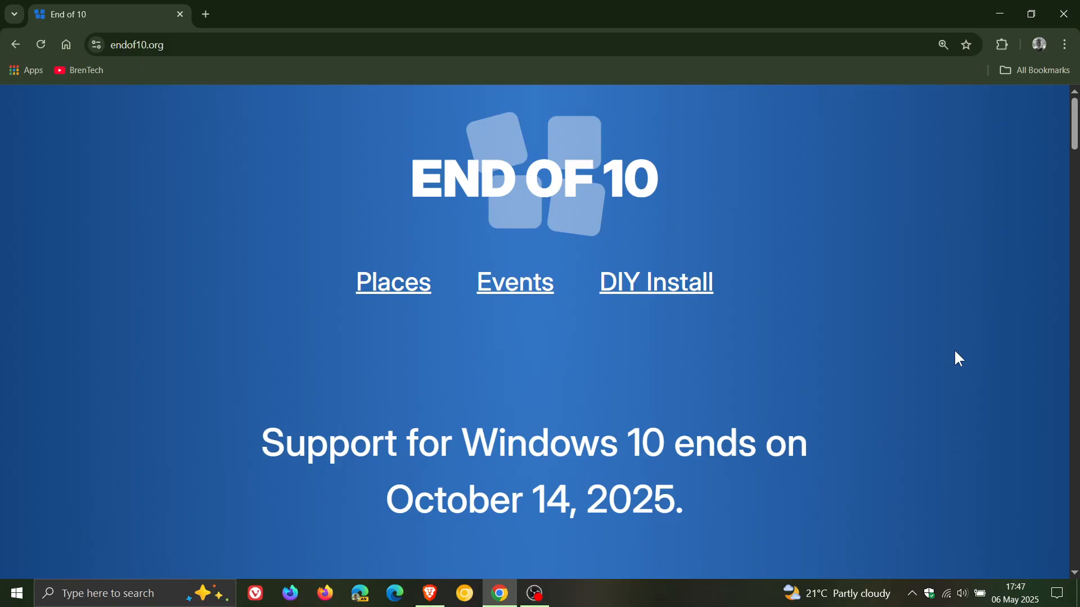
mouse_move(894, 232)
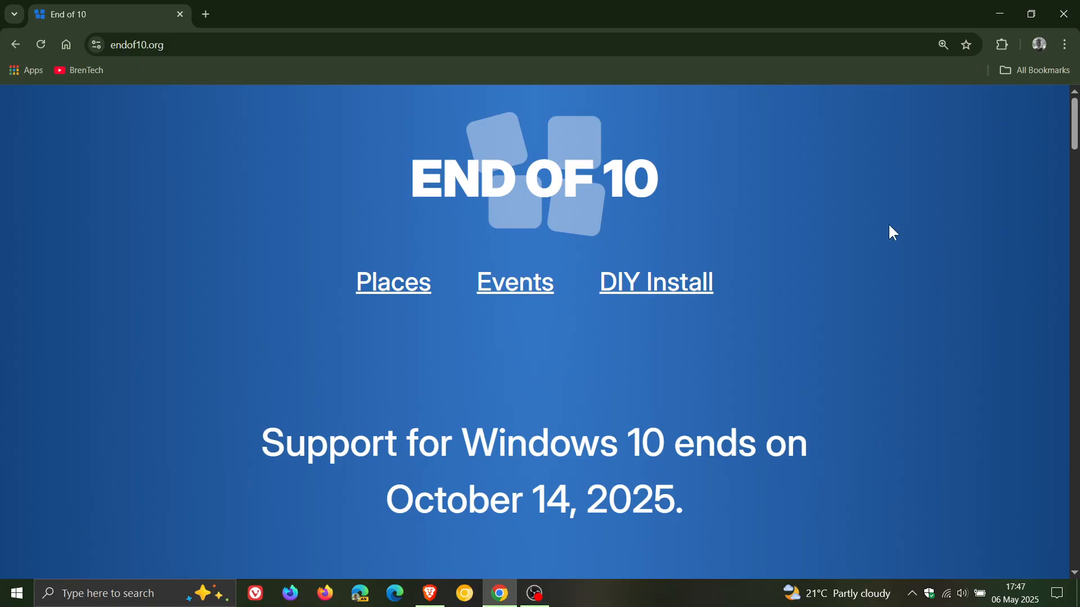